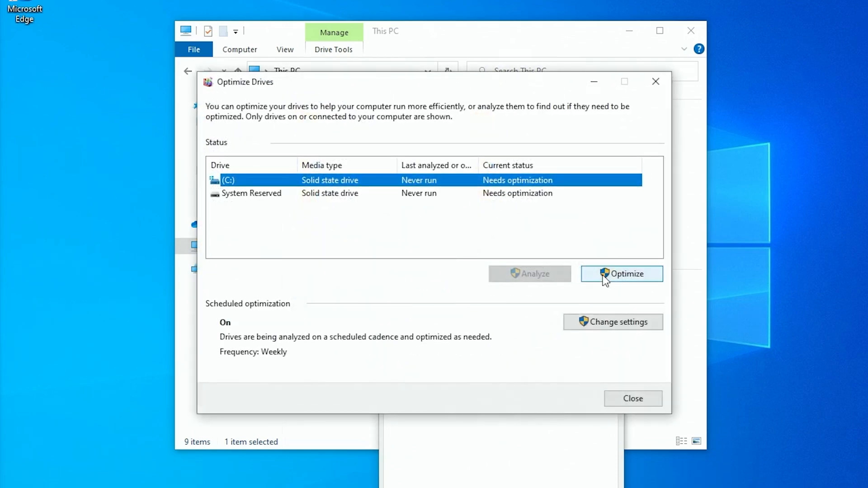
Step: Attempt to optimize drive C: in Optimize Drives
click(622, 274)
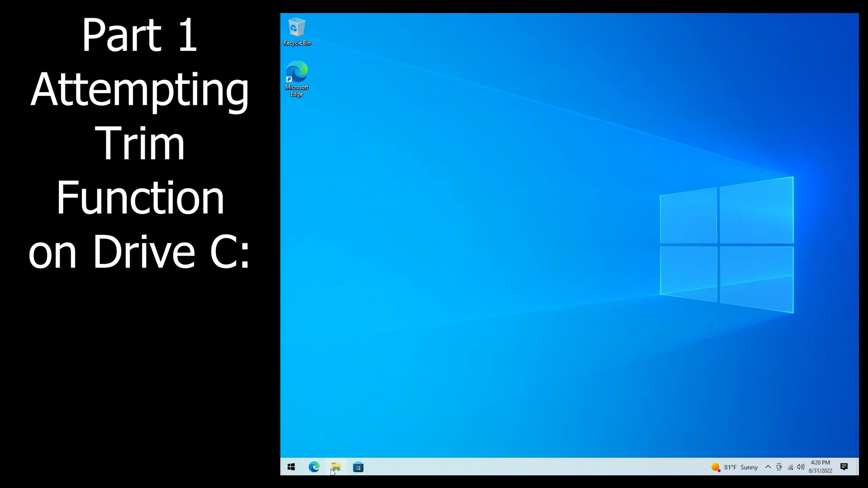
Step: Reach Optimize Drives through Local Disk (C:) Properties > Tools in This PC
click(335, 468)
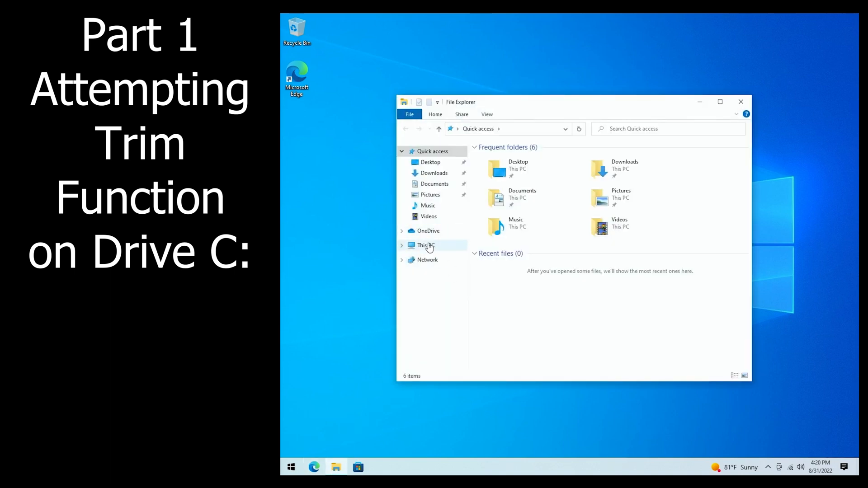
right_click(515, 279)
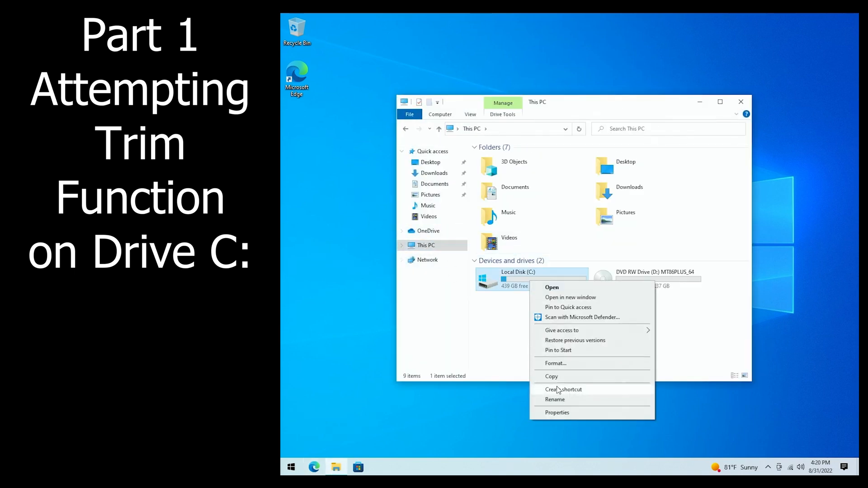
click(557, 412)
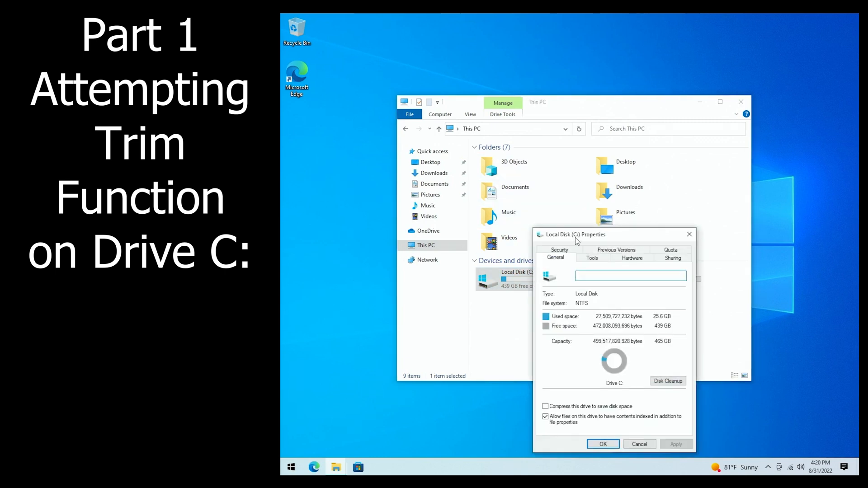
click(592, 258)
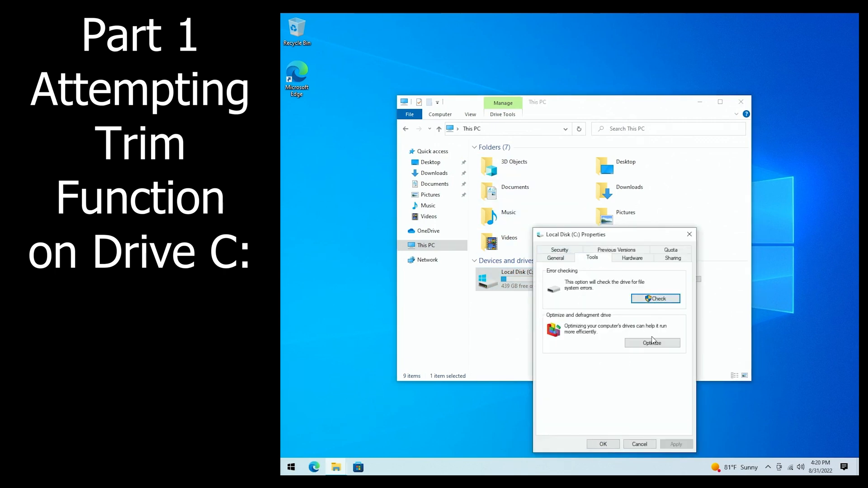
click(652, 342)
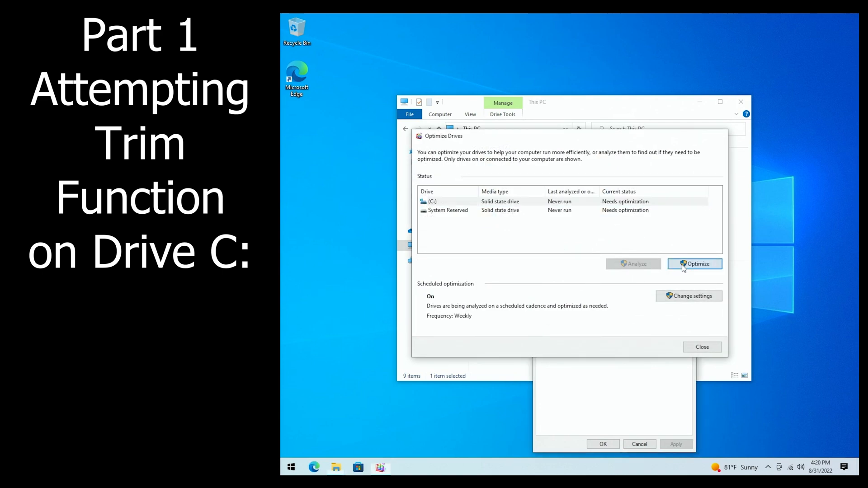
Step: Attempt optimizing drive C: and the System Reserved drive, both reporting optimization not available
click(695, 263)
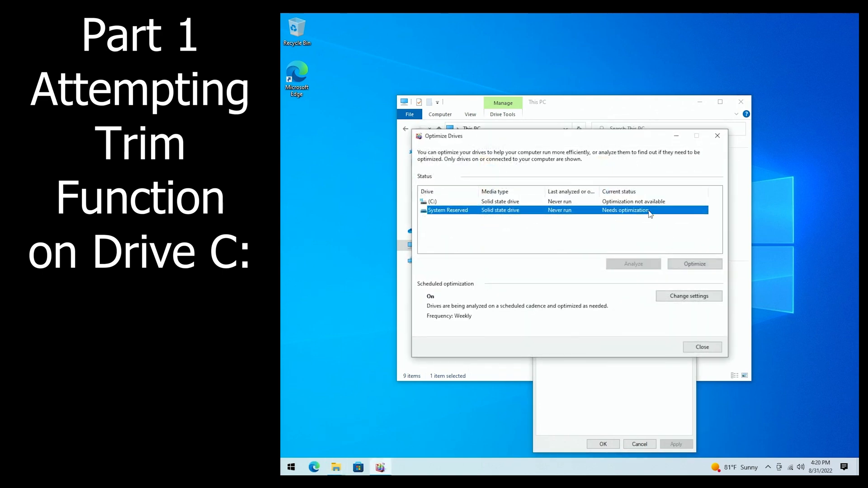
click(695, 263)
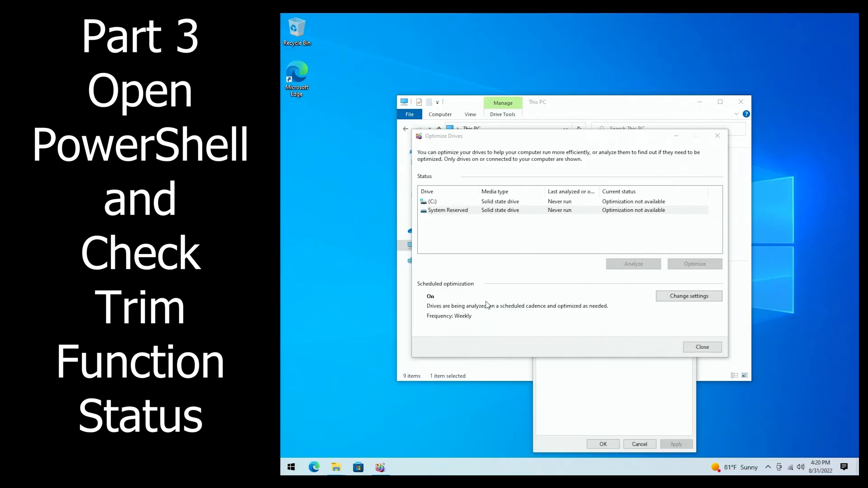
Step: Run fsutil behavior query DisableDeleteNotify in an administrator PowerShell console
click(401, 468)
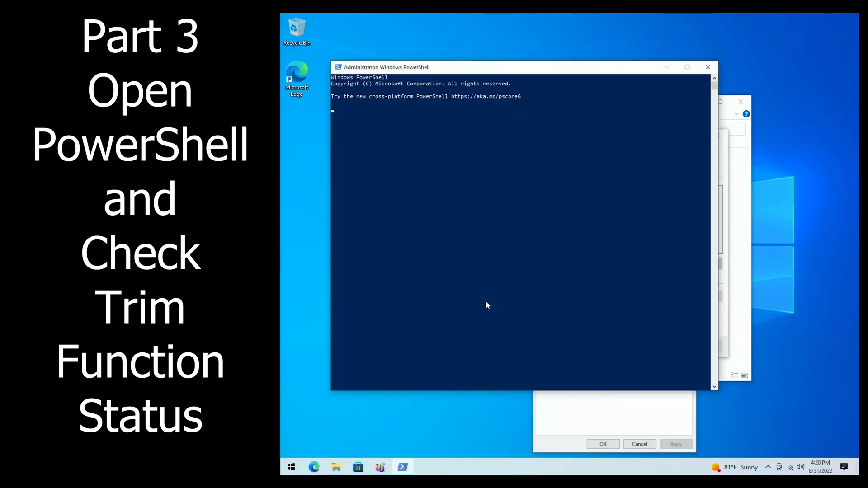
text(cls)
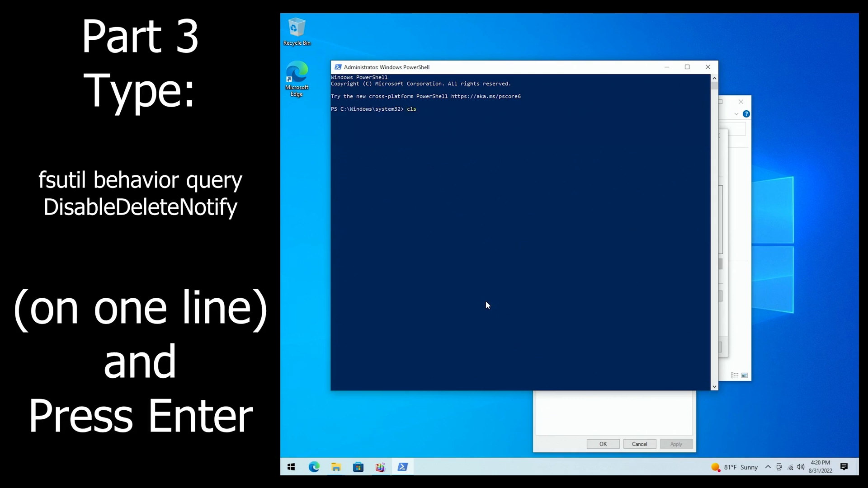
text(cd ..\Minidump\)
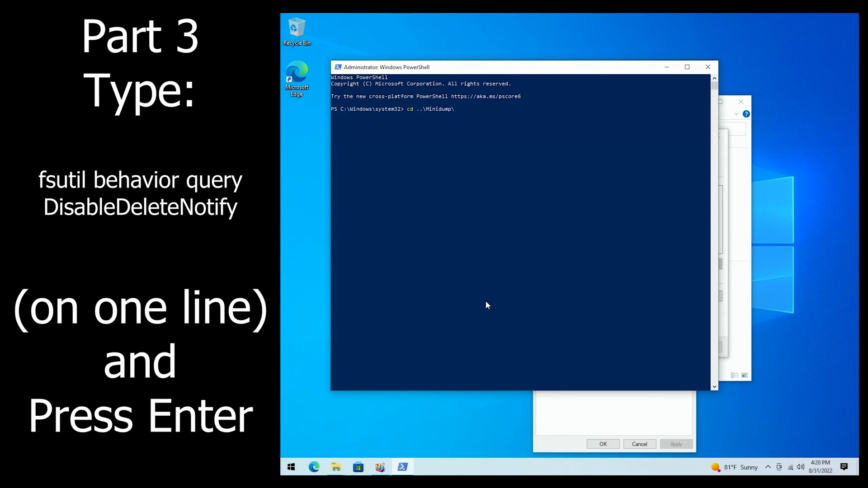
text(fsutil behavior query DisableDeleteNotify)
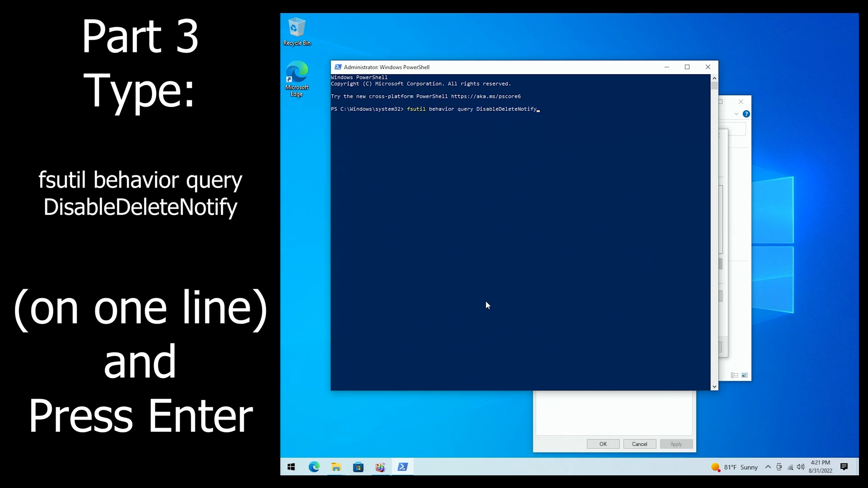
mouse_move(441, 129)
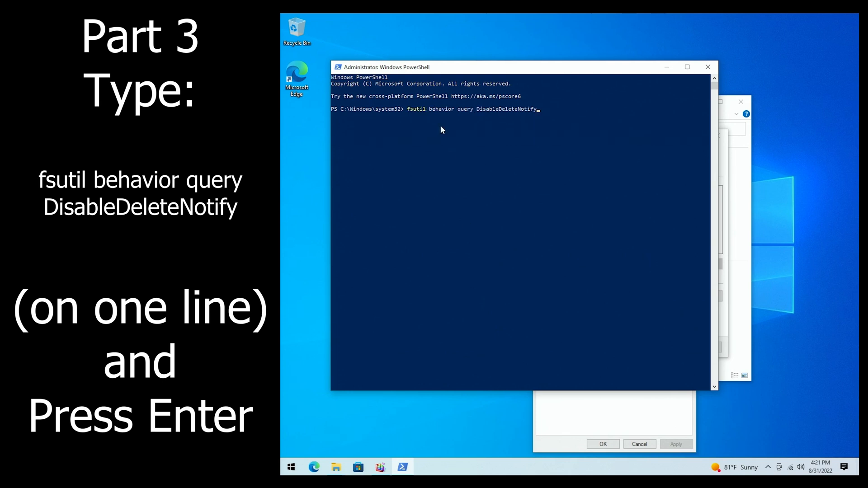
Step: Highlight the DisableDeleteNotify = 0 result confirming TRIM is enabled, then close the console
drag(406, 110, 542, 109)
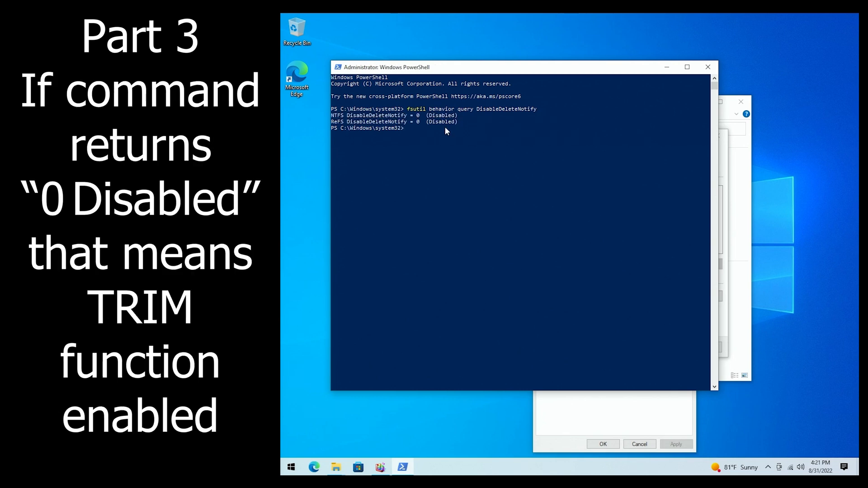
click(435, 133)
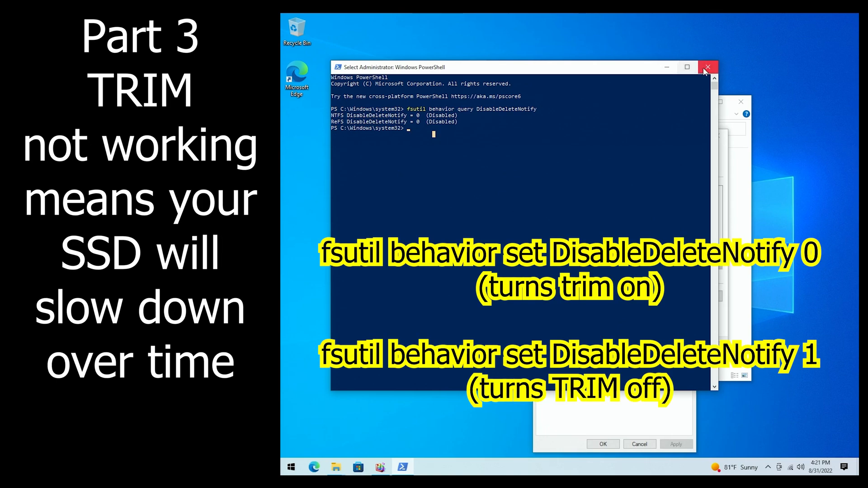
click(707, 67)
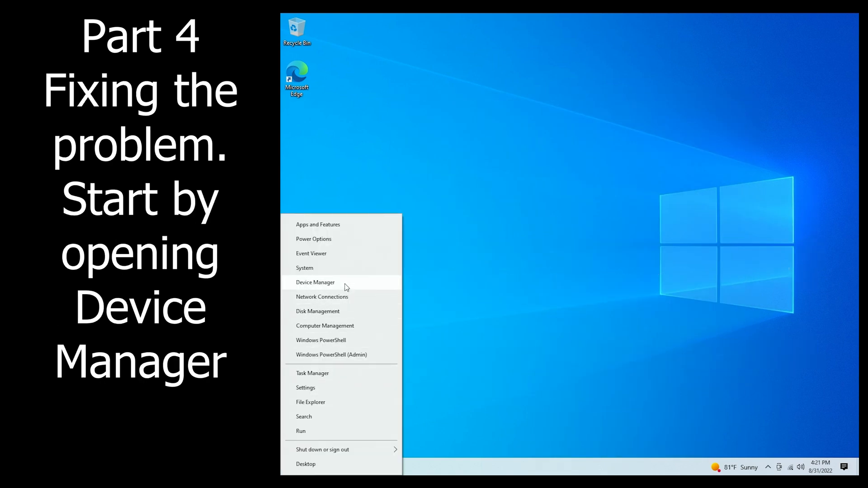
Step: View the AMD SATA Controller's driver information in Device Manager
click(315, 282)
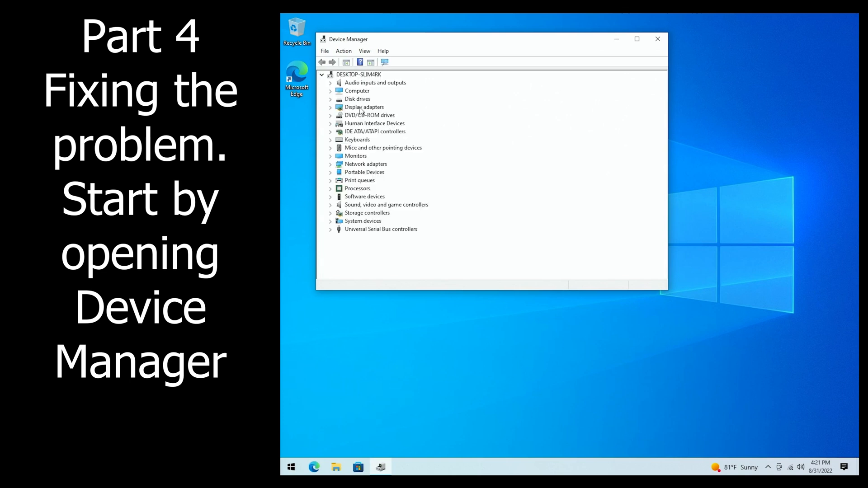
mouse_move(387, 133)
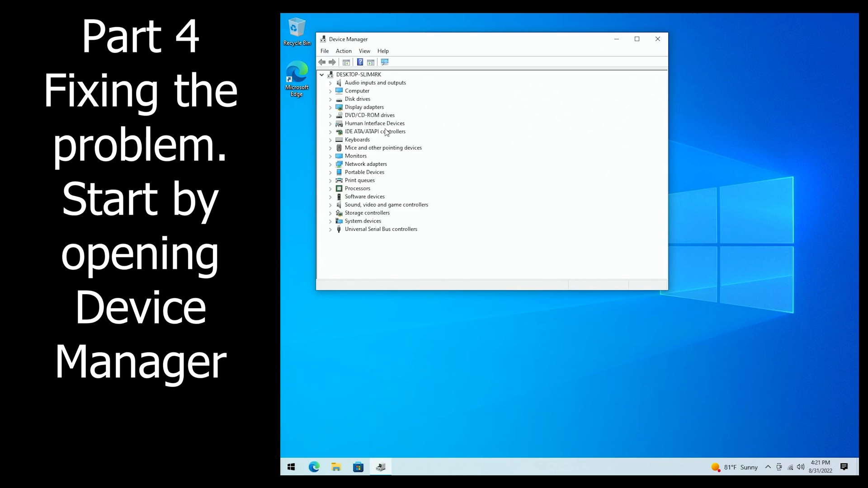
double_click(379, 139)
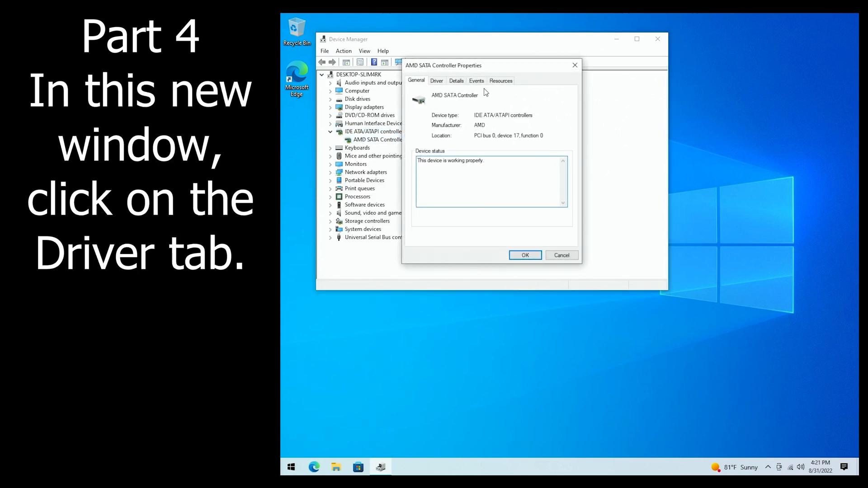
click(436, 80)
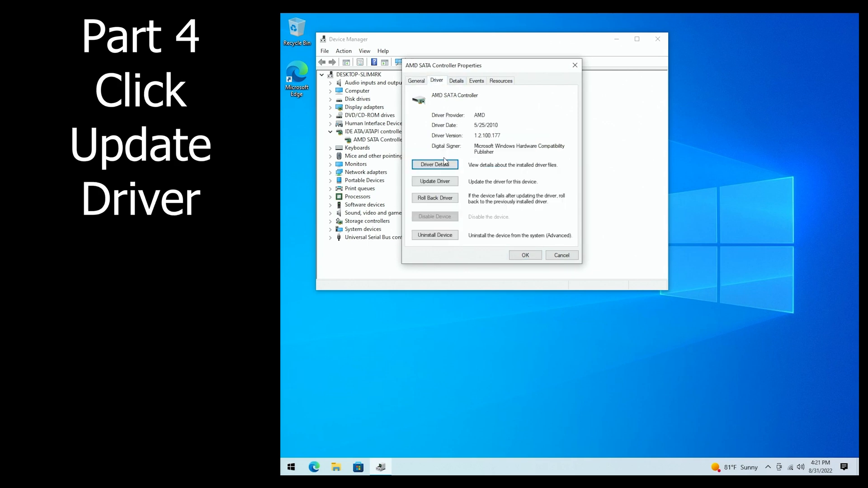
Step: Inspect the driver files, showing AMD's own amdsata.sys driver is in use
click(435, 165)
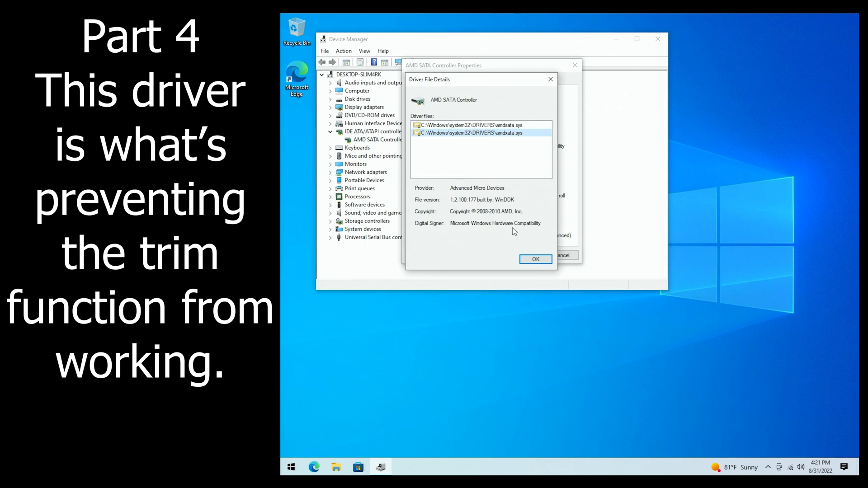
click(535, 260)
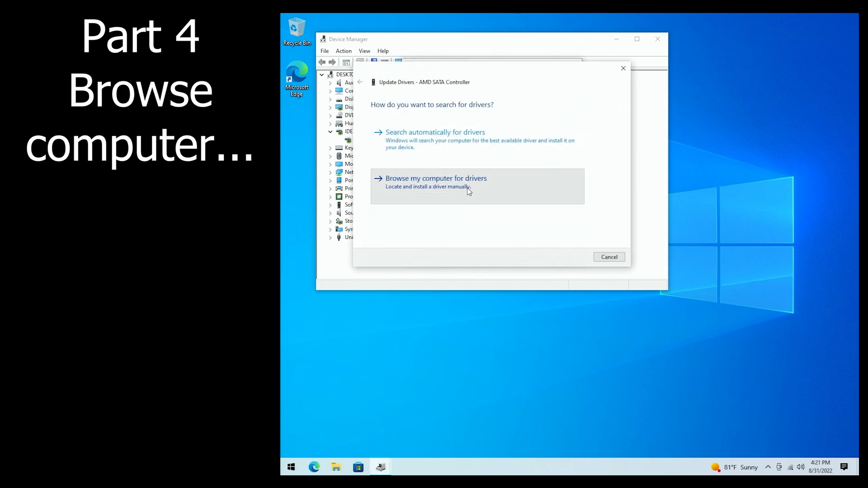
Step: Manually install the Standard SATA AHCI Controller driver and restart the computer to apply it
click(436, 179)
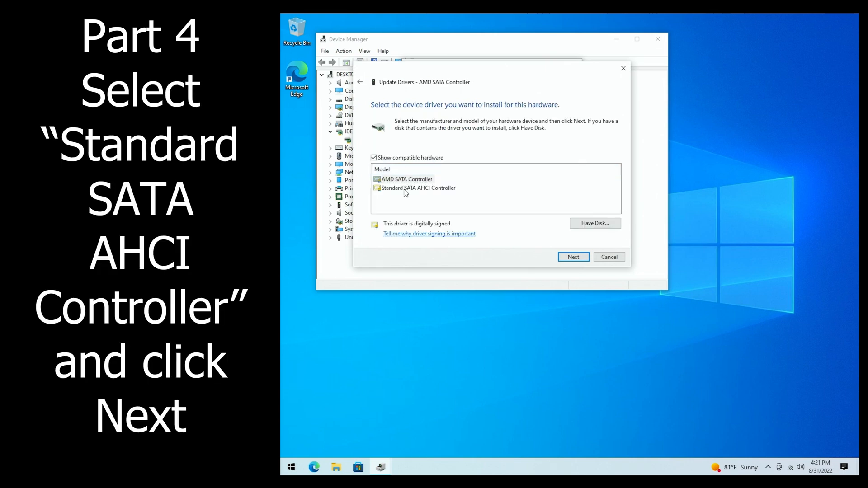
click(573, 257)
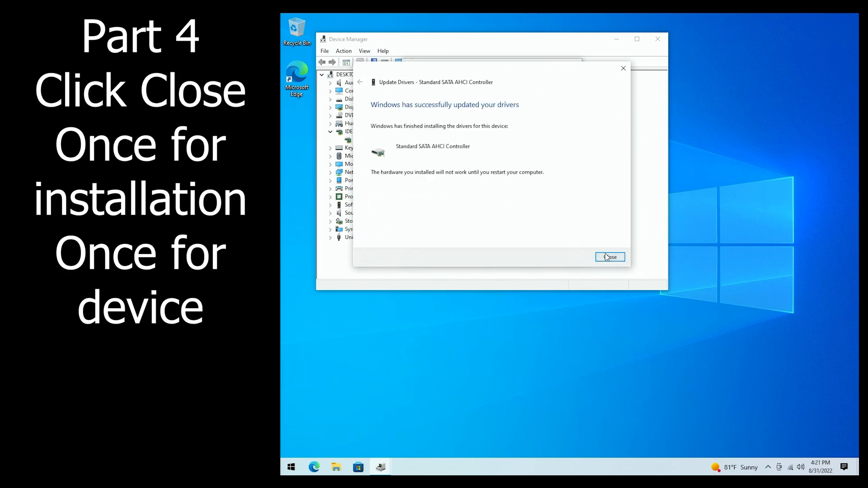
click(610, 257)
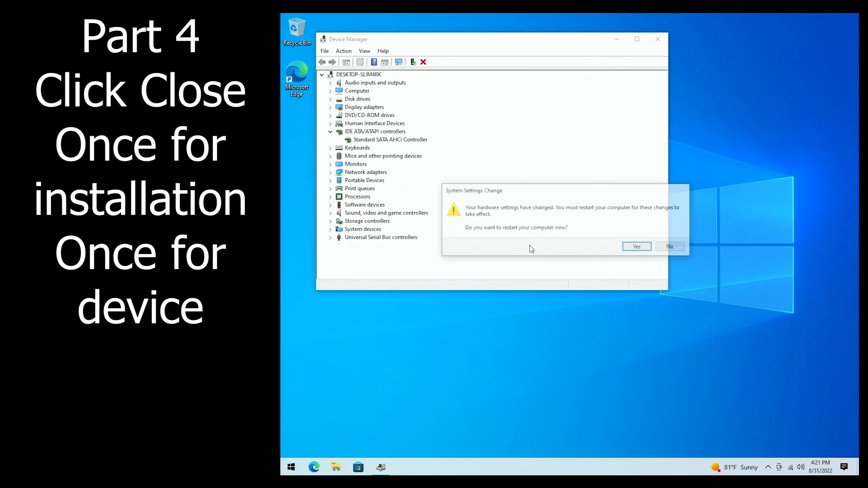
click(636, 246)
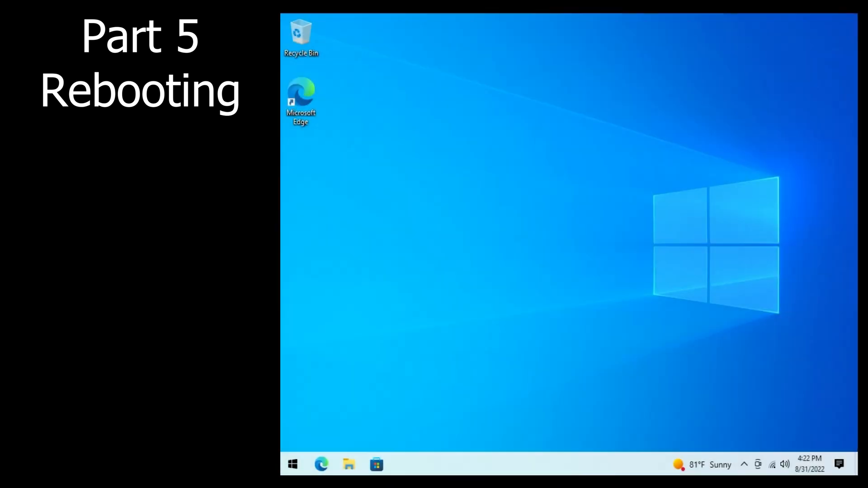
Step: Reach Optimize Drives through Local Disk (C:) Properties > Tools after the reboot
click(348, 465)
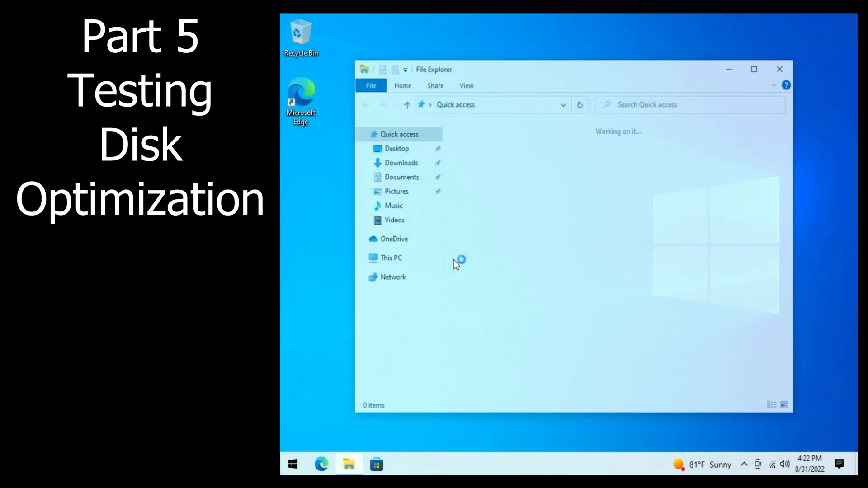
click(389, 257)
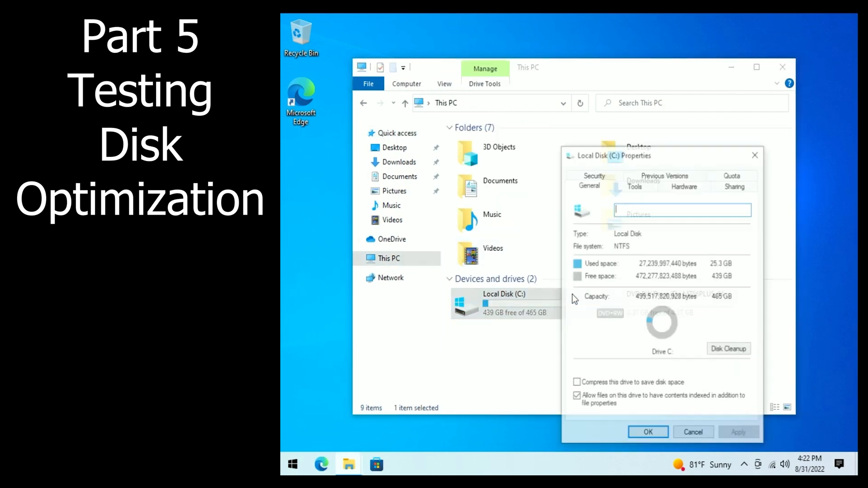
click(634, 185)
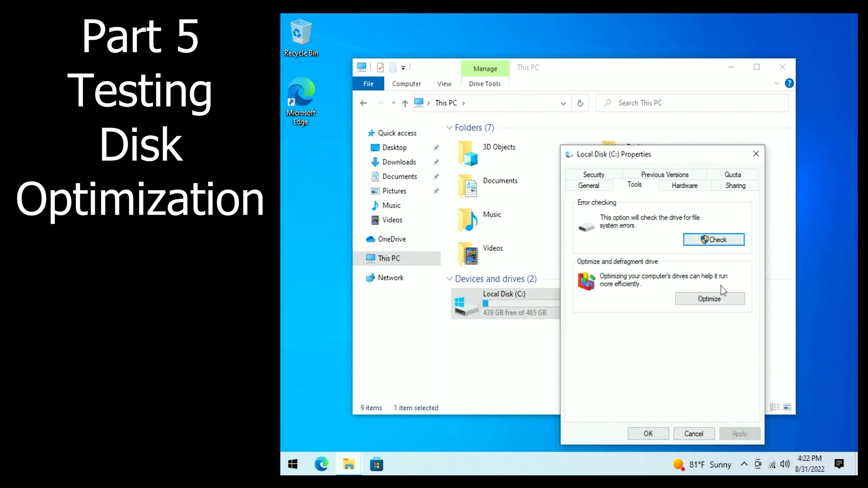
click(709, 299)
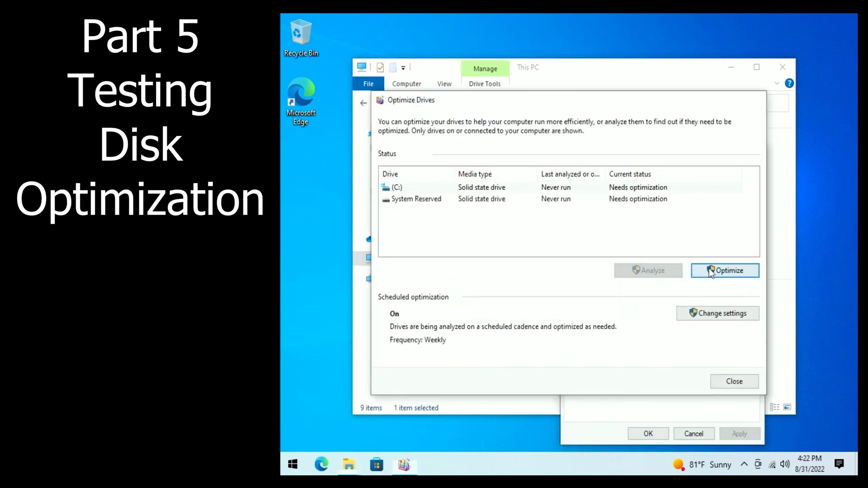
Step: Retrim drive C: and the System Reserved drive so both report OK, then close the windows
click(726, 271)
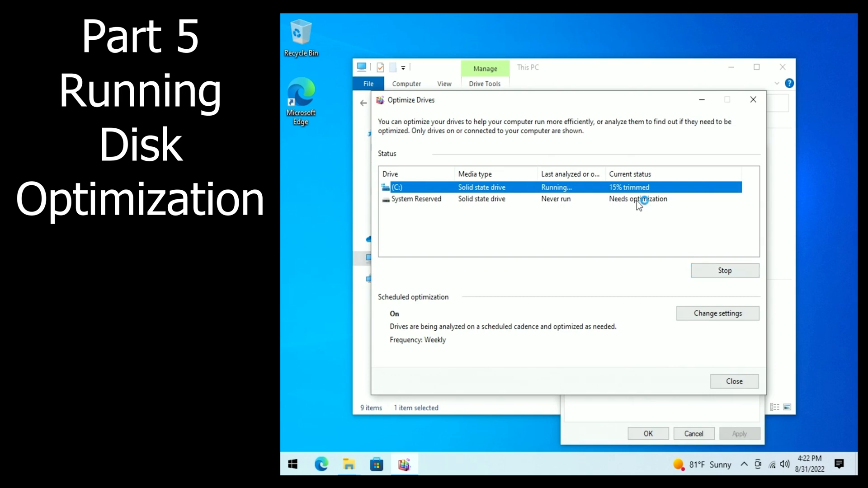
click(416, 199)
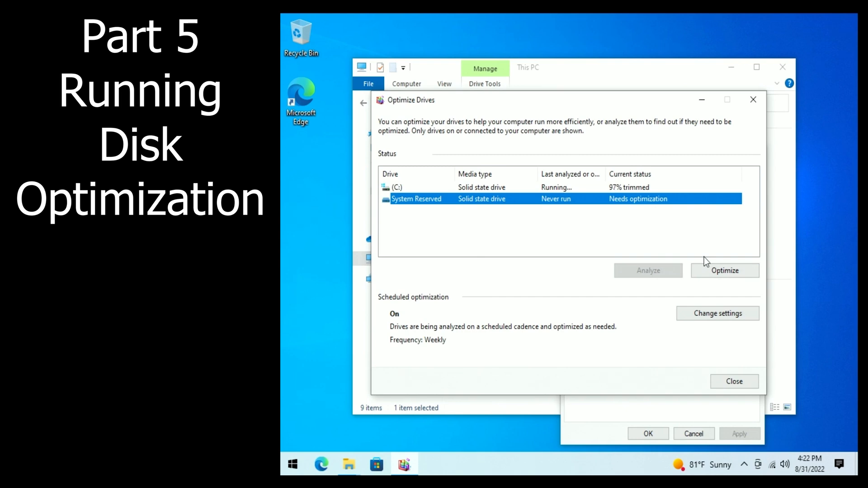
click(725, 270)
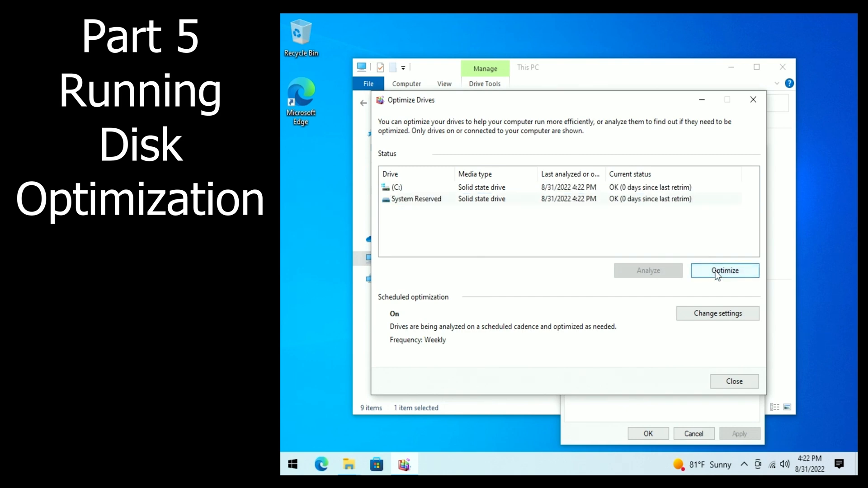
click(734, 380)
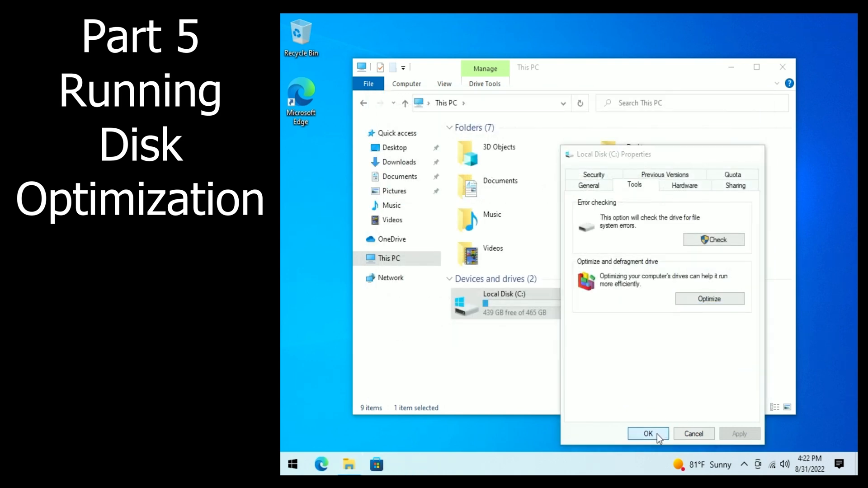
click(647, 434)
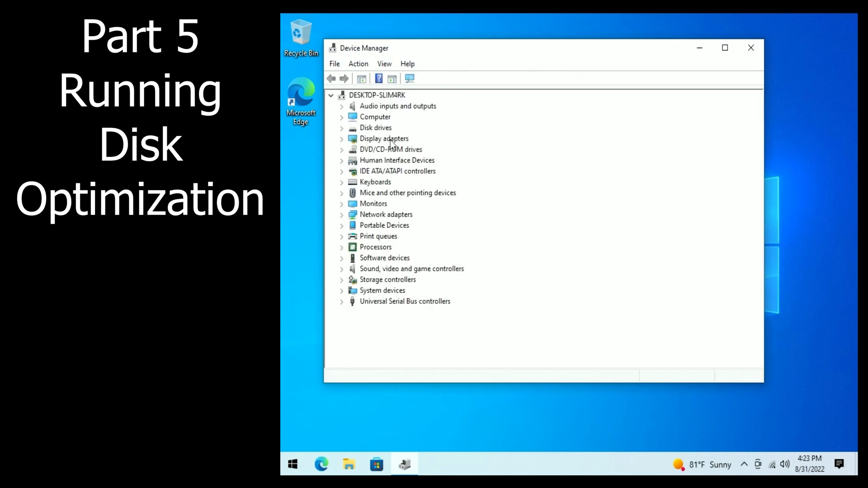
Step: Verify the Standard SATA AHCI Controller uses Microsoft's driver and works properly, then close Device Manager
double_click(402, 182)
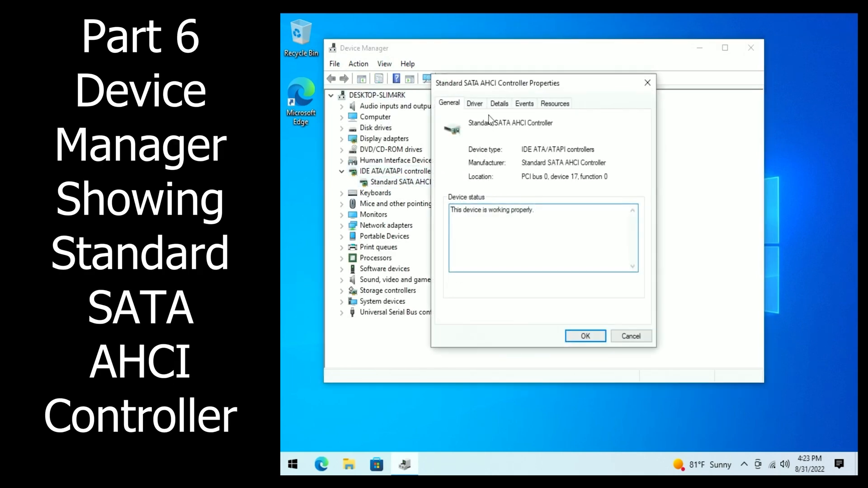
click(473, 103)
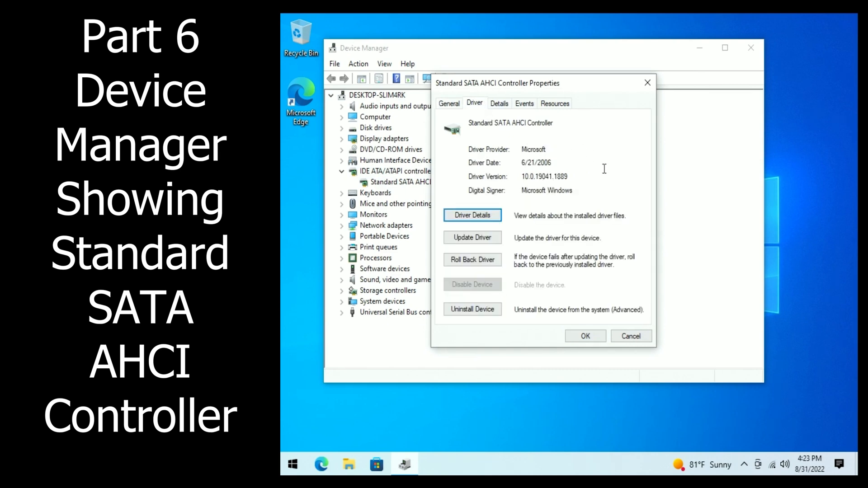
click(631, 336)
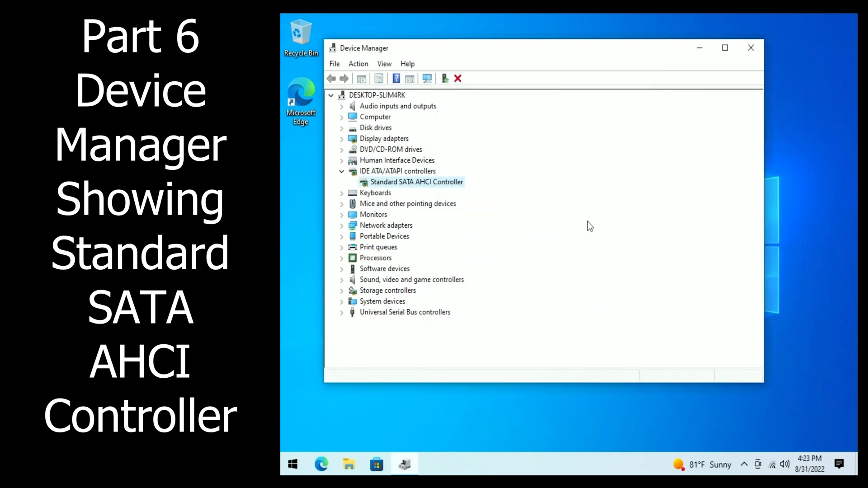
click(396, 171)
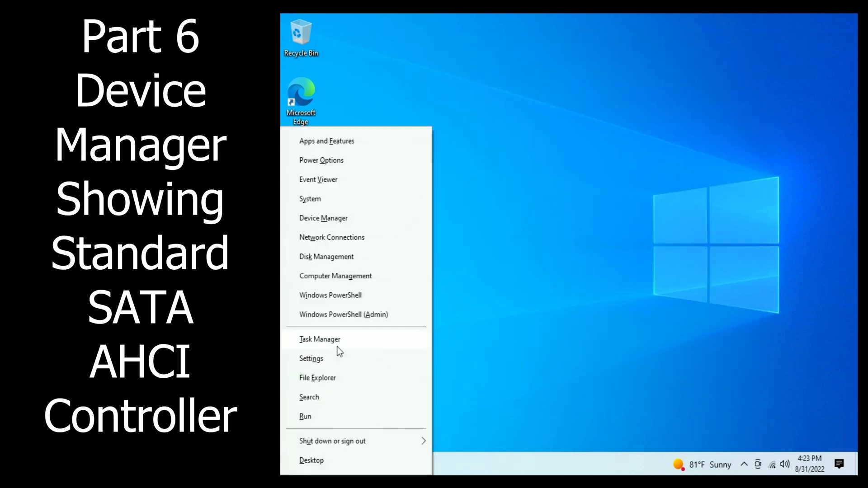
Step: Start an administrator PowerShell session and begin searching command history
click(343, 314)
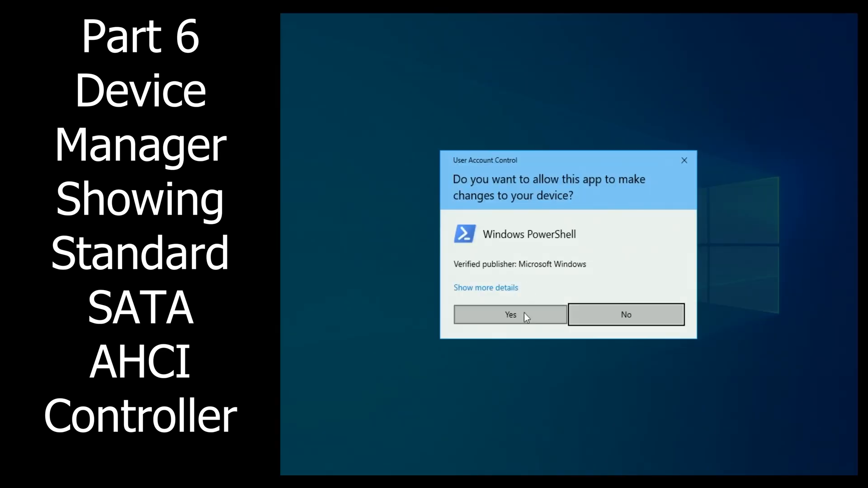
click(509, 314)
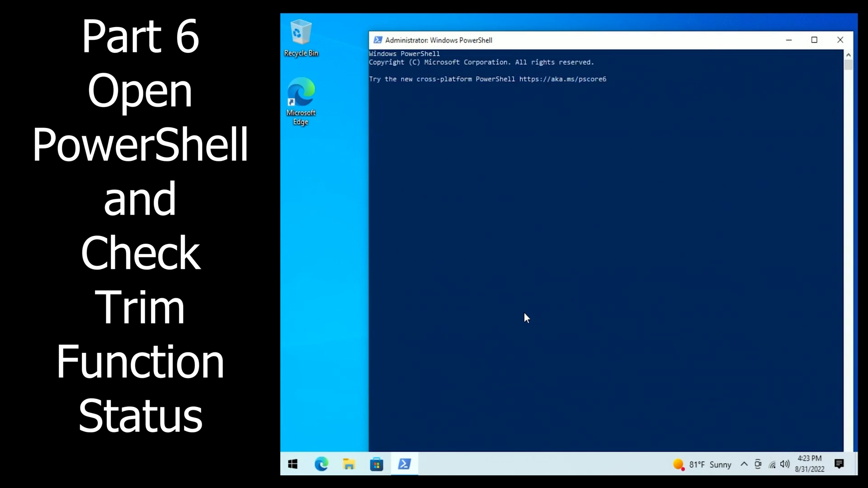
key(ctrl+r)
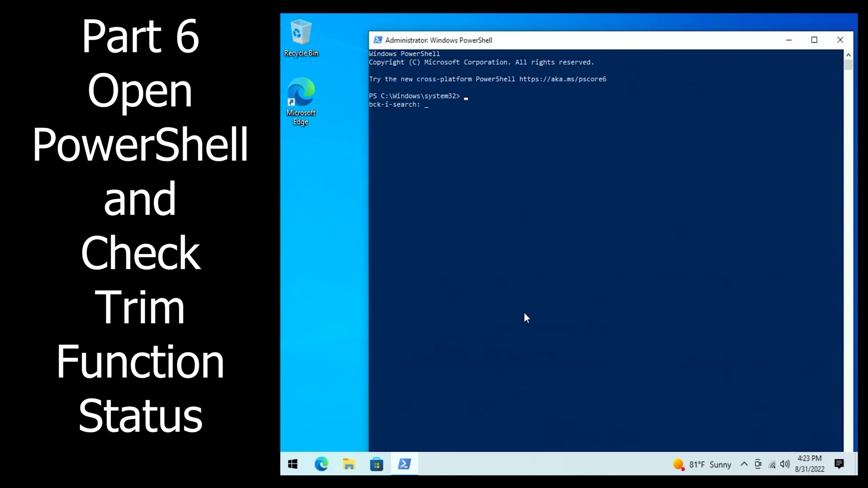